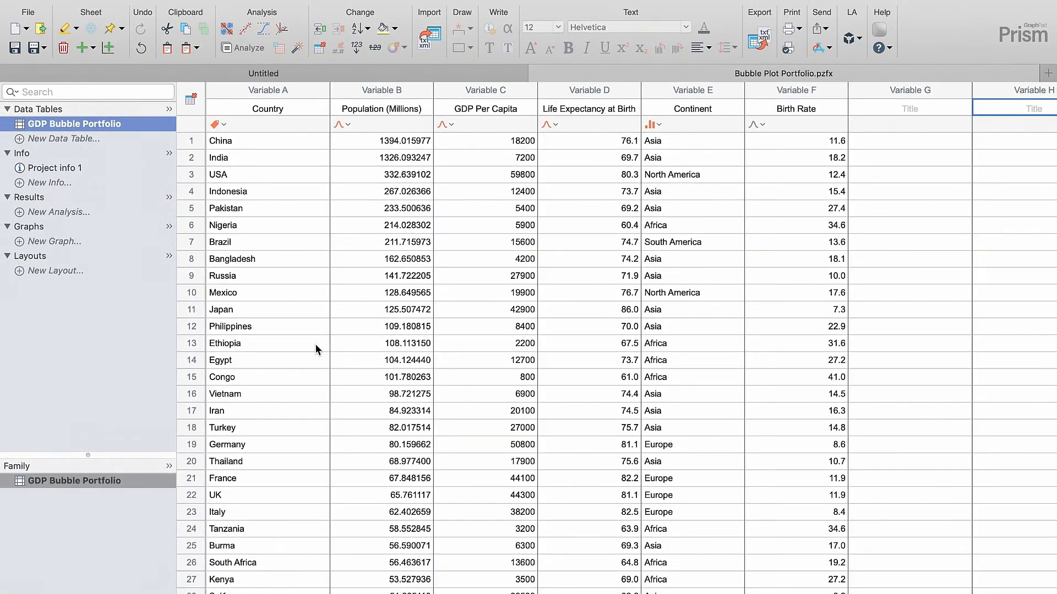
# Create a bubble plot of Life Expectancy vs Birth Rate, coloured by Continent, sized by Population.
pyautogui.click(53, 241)
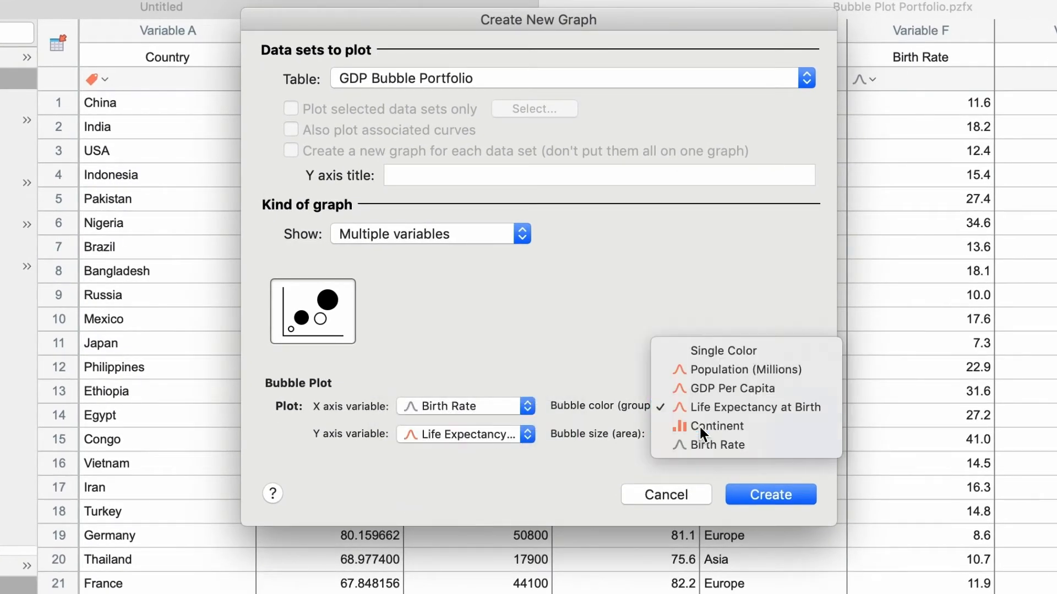
pyautogui.click(717, 426)
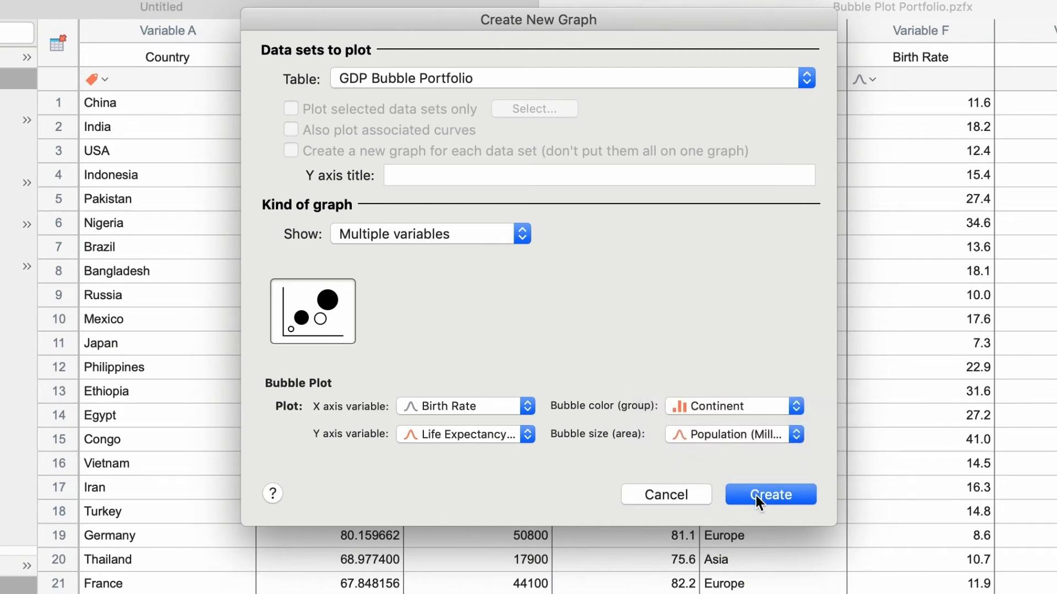
pyautogui.click(770, 494)
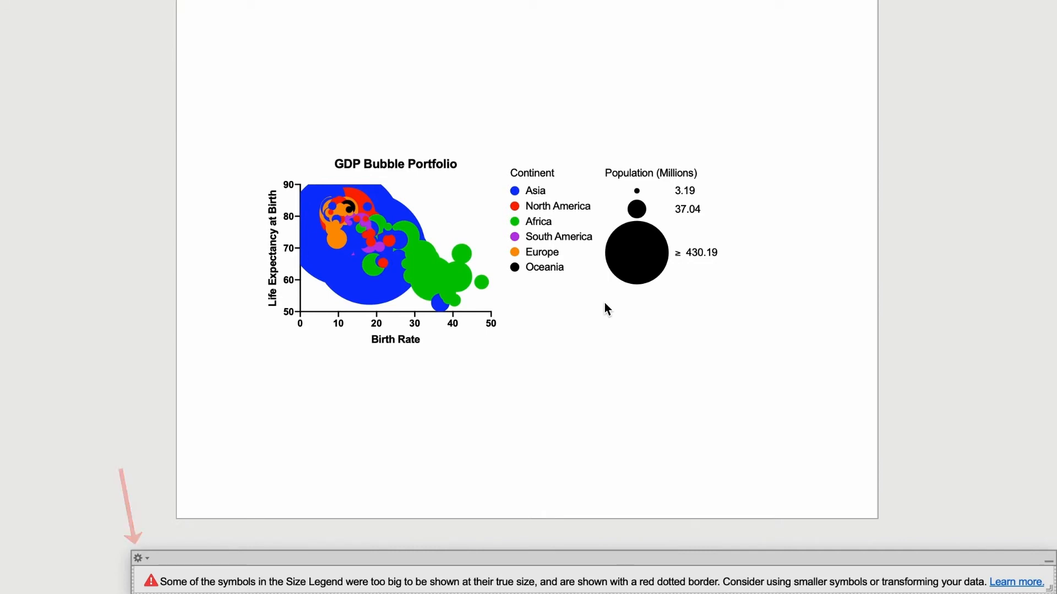
pyautogui.click(394, 246)
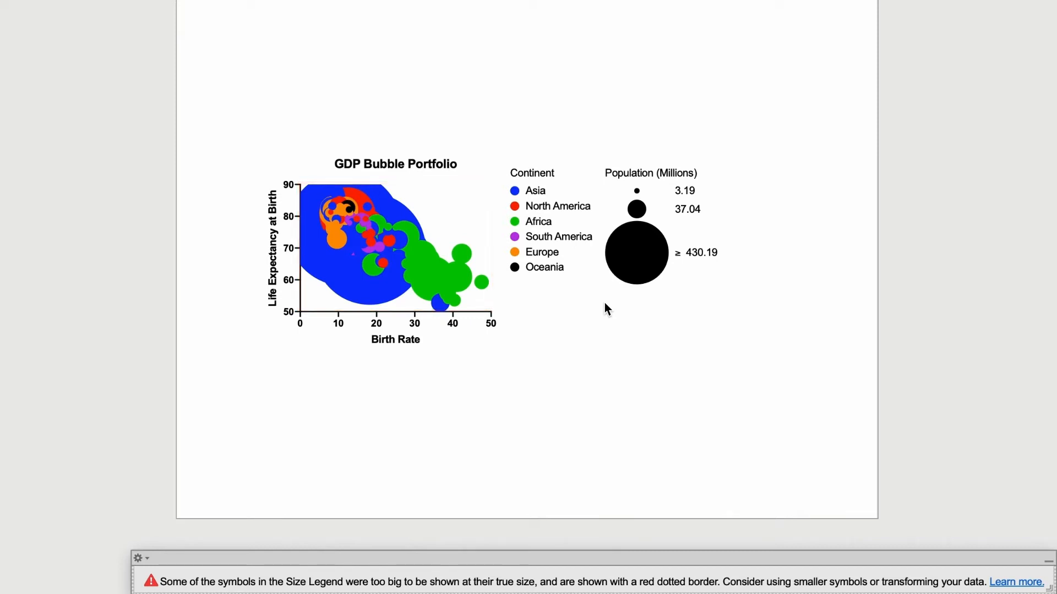
# Switch the colour scheme to Colors (Semi-transparent).
pyautogui.click(249, 58)
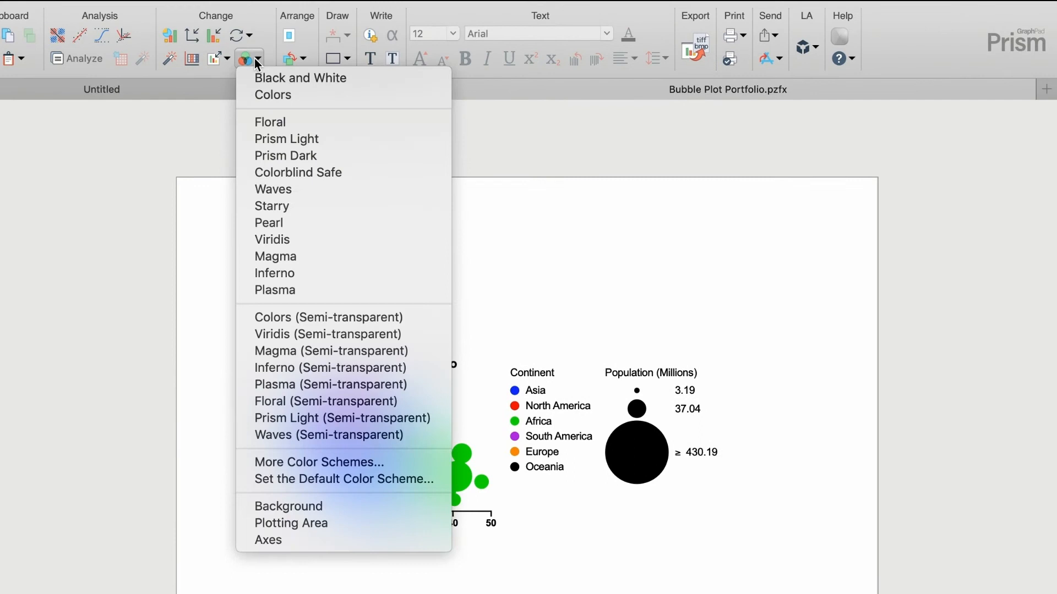
pyautogui.moveTo(328, 317)
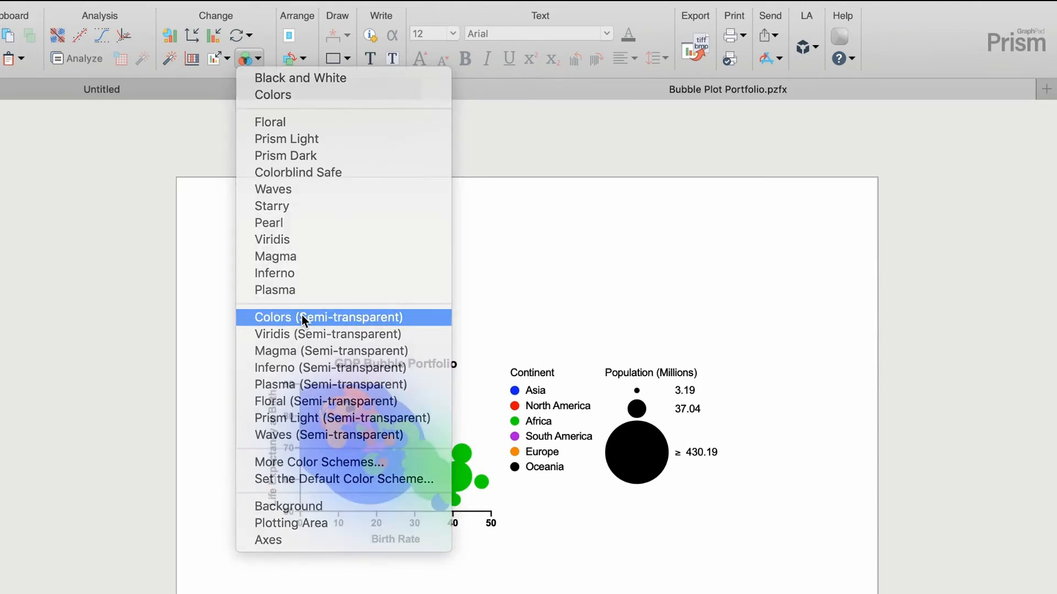
pyautogui.click(328, 317)
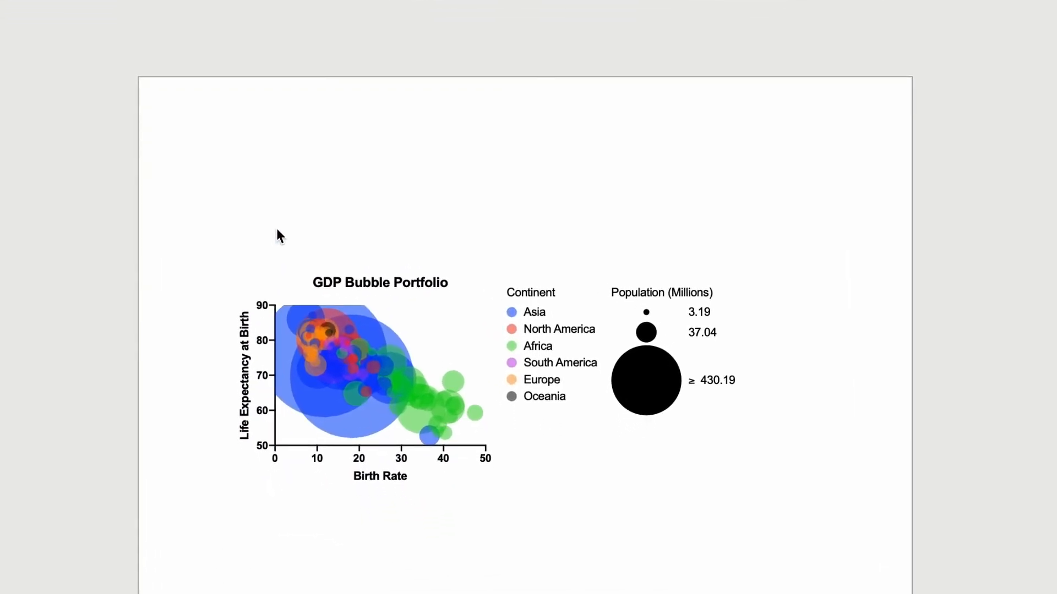
pyautogui.moveTo(458, 335)
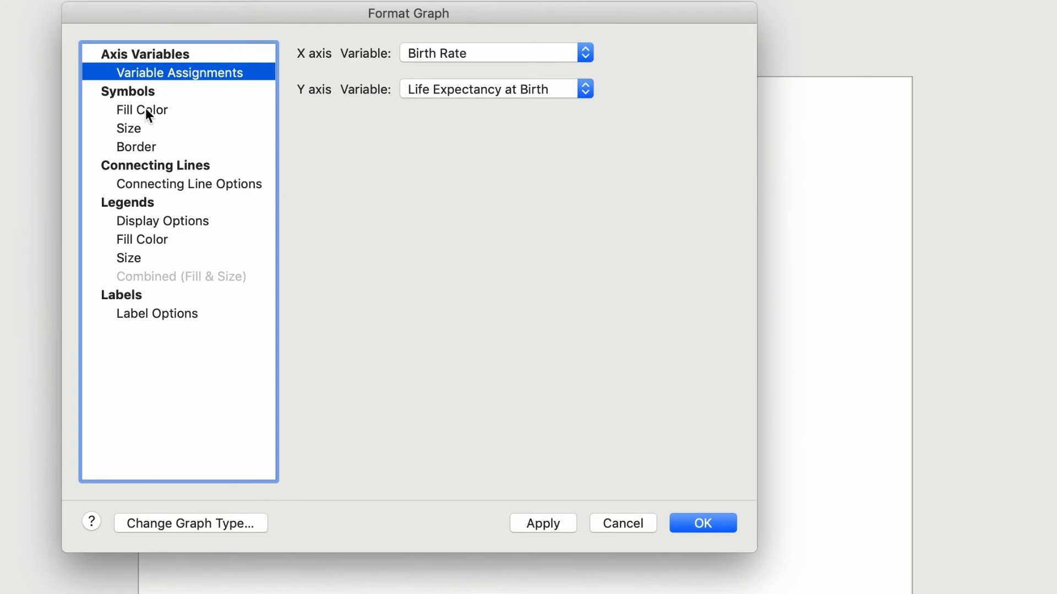
# Set the smallest bubble size to 3 in Format Graph's Symbols size settings.
pyautogui.click(142, 109)
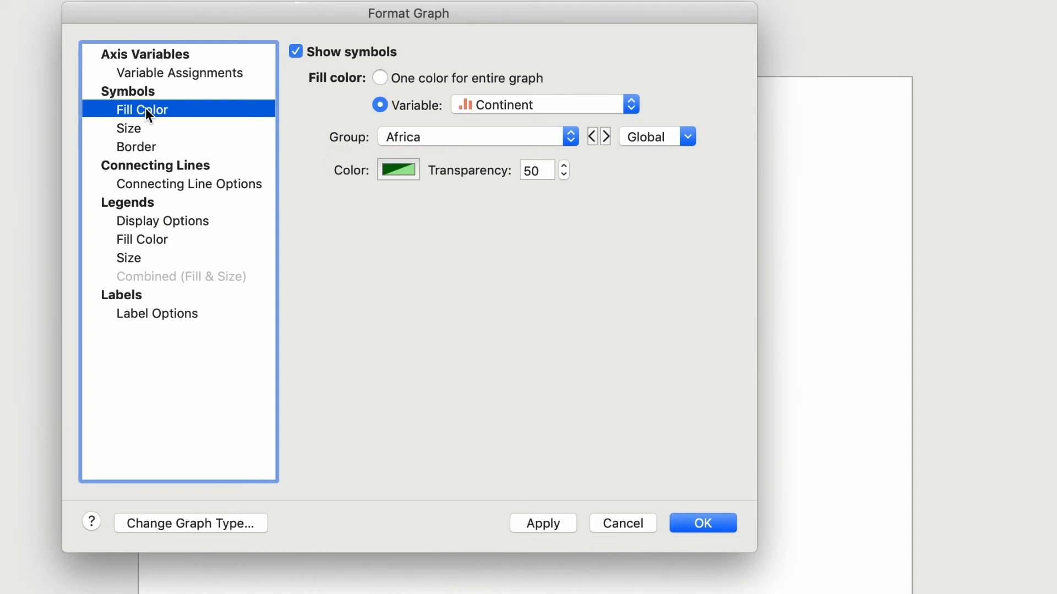
pyautogui.click(129, 128)
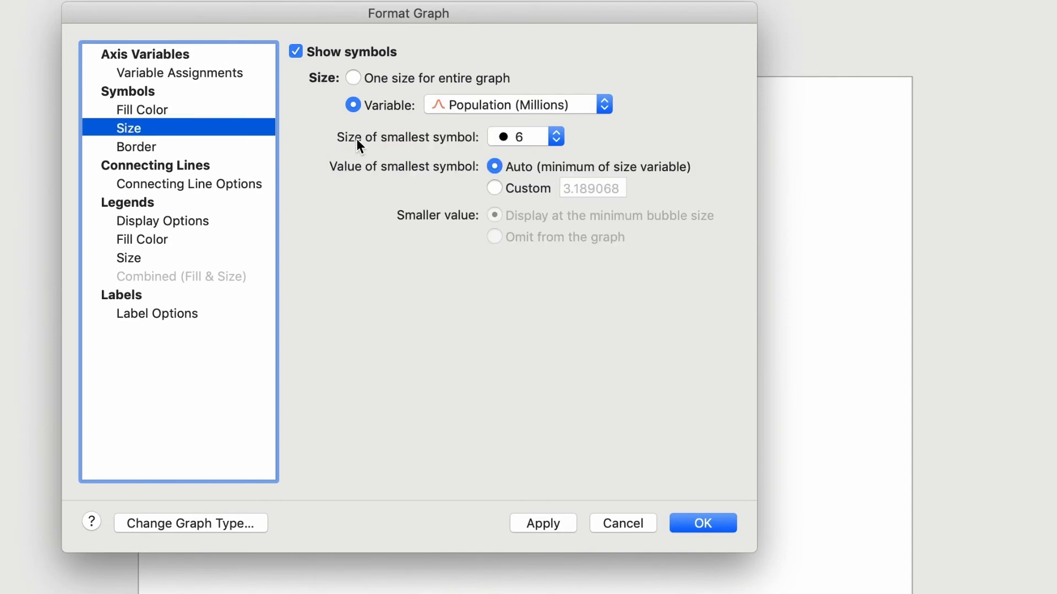
pyautogui.click(525, 136)
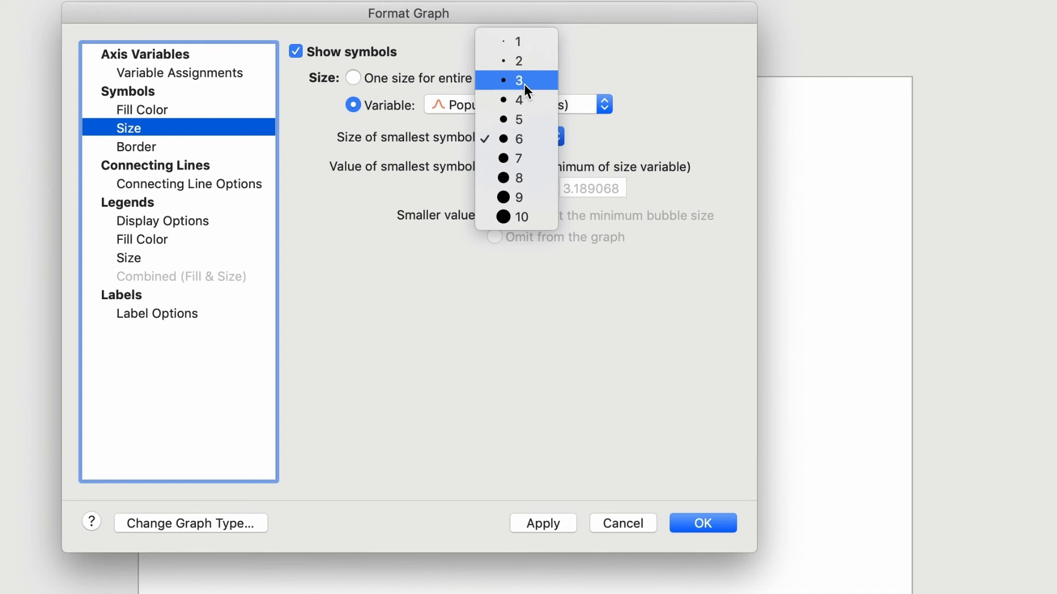
pyautogui.click(519, 79)
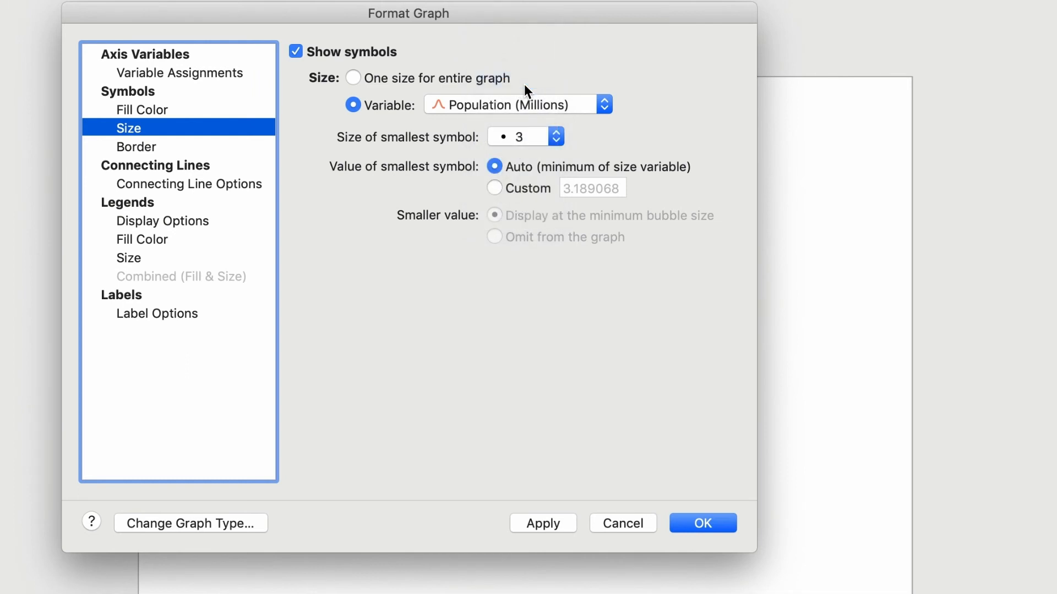
pyautogui.moveTo(646, 360)
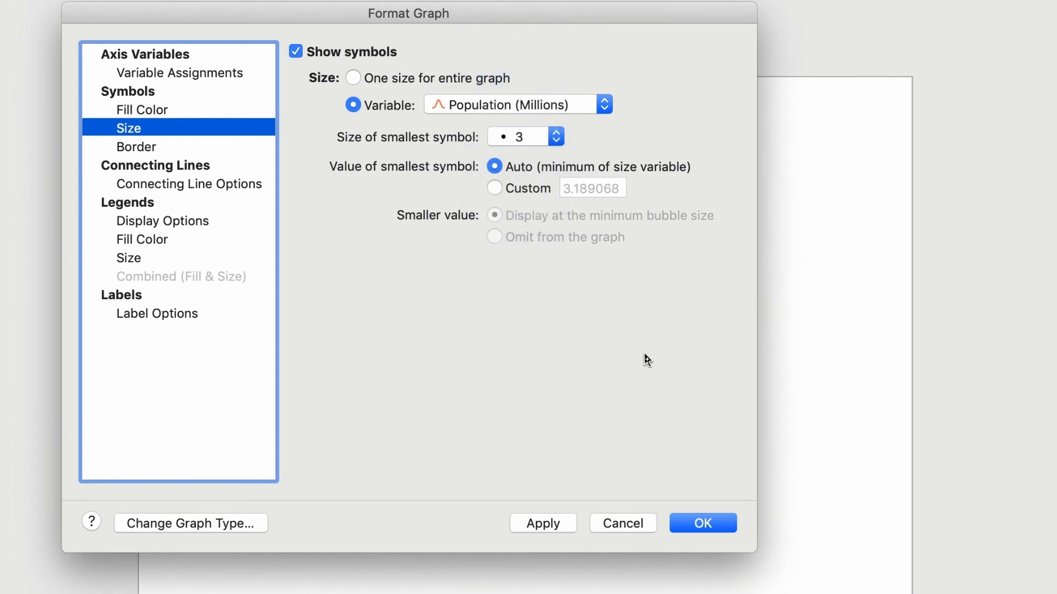
pyautogui.click(702, 523)
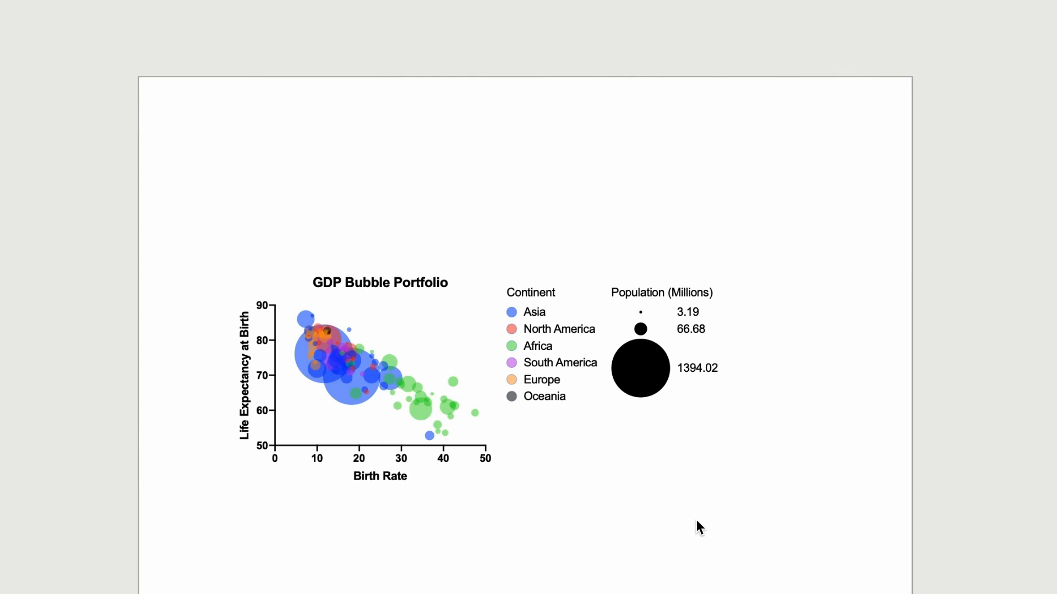
pyautogui.moveTo(448, 331)
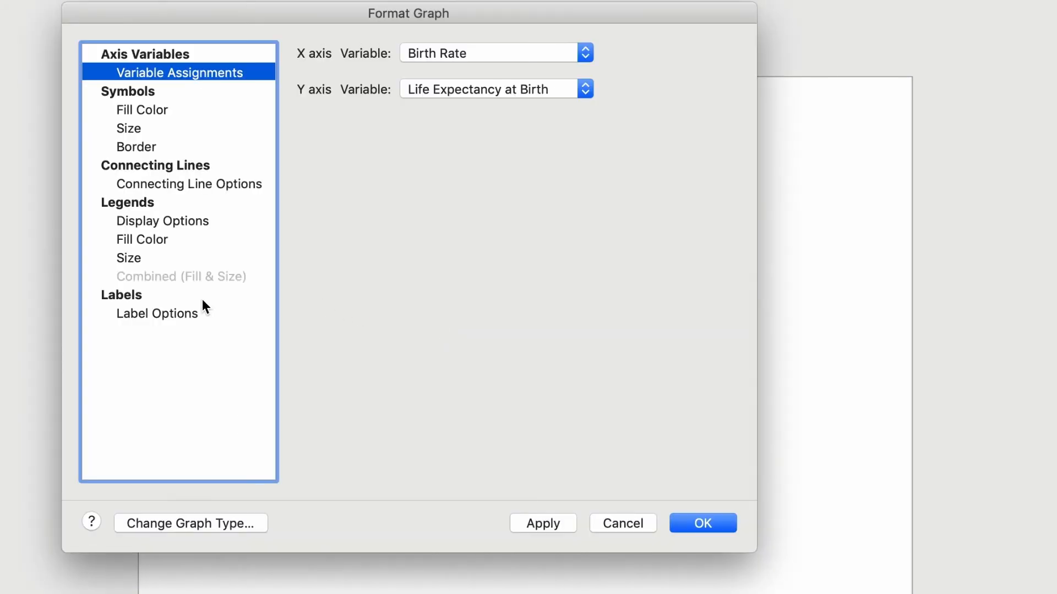
# Label each point with its value from the Country variable.
pyautogui.click(156, 313)
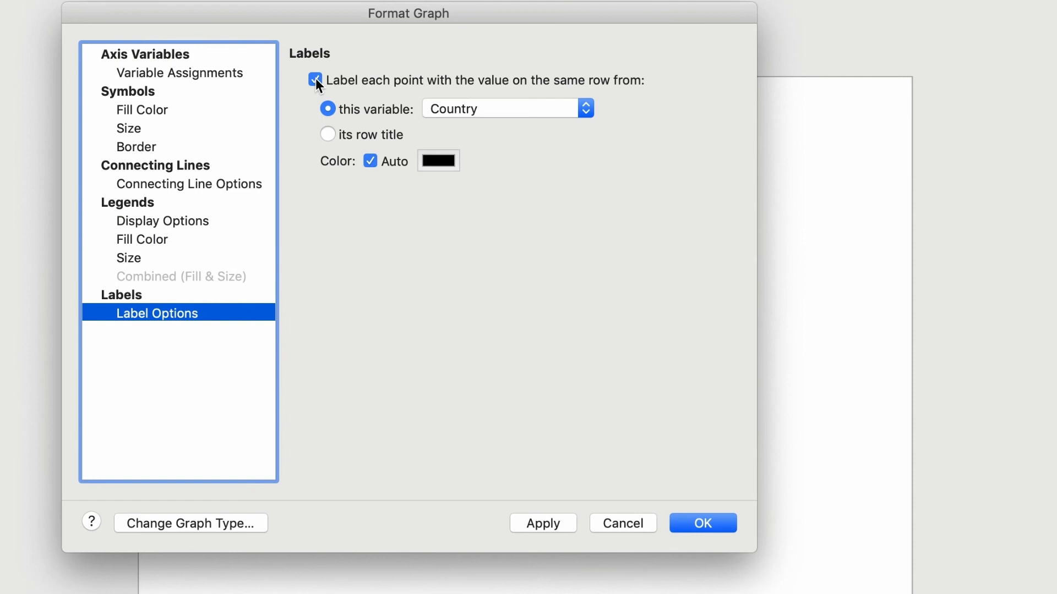
pyautogui.click(703, 523)
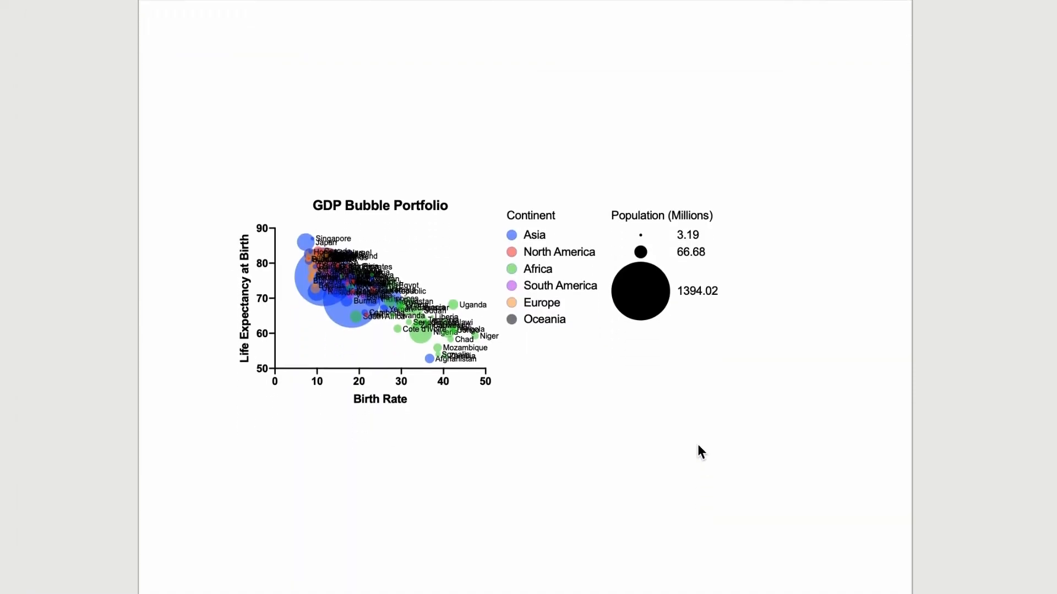